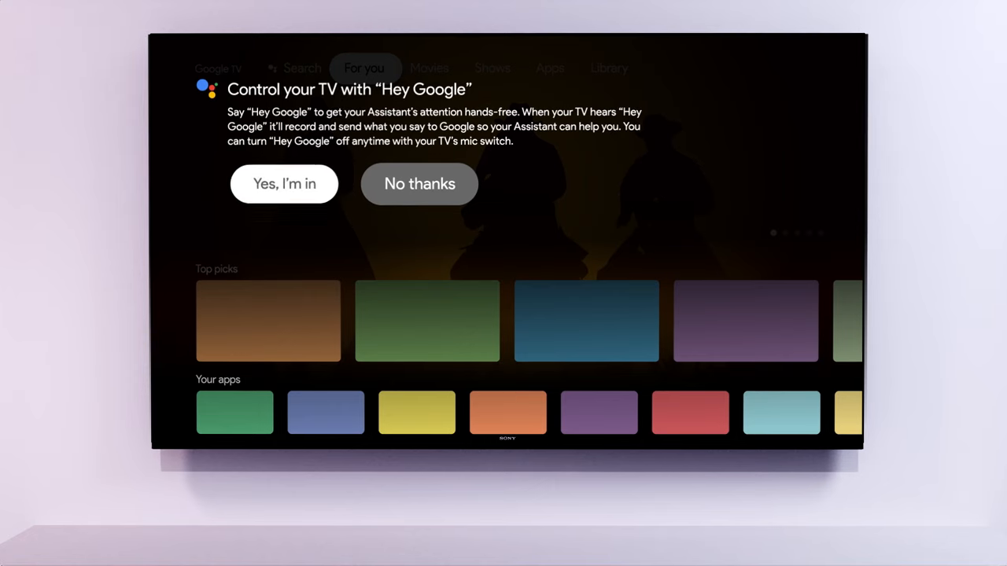
# Close the "Control your TV with Hey Google" prompt to reveal the For you screen
pyautogui.click(419, 184)
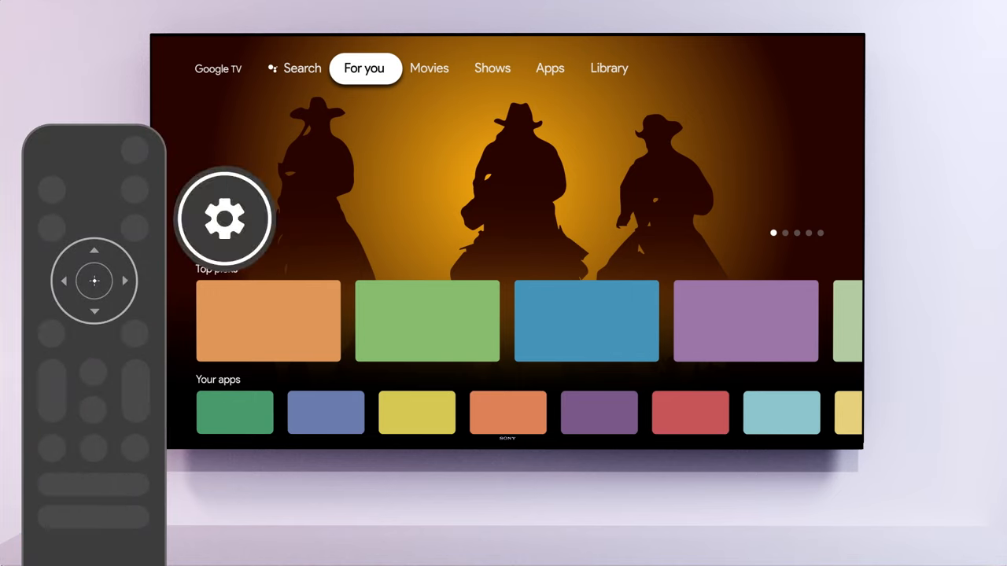
# Open Settings > Google Assistant and switch the Voice control toggle on
pyautogui.click(225, 218)
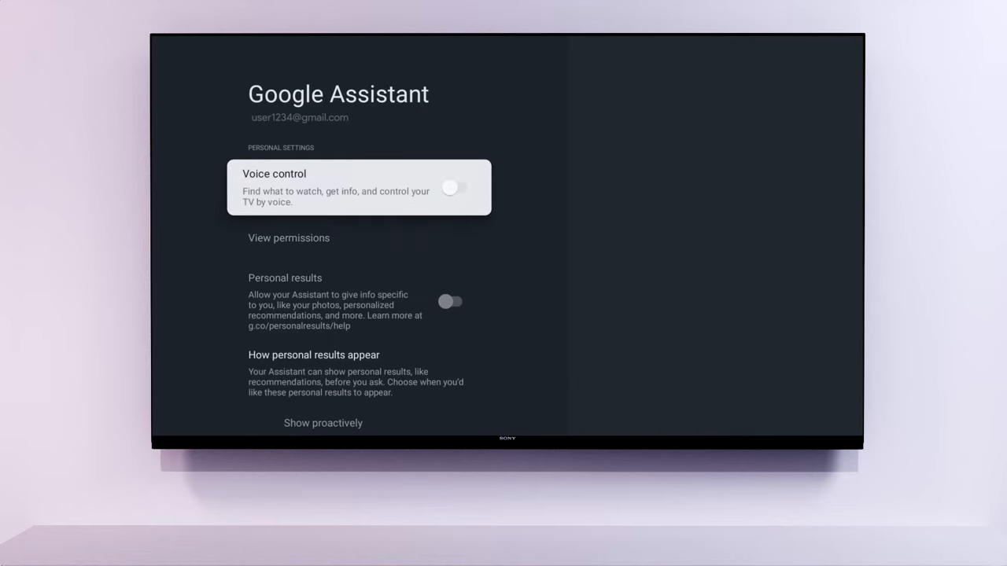
pyautogui.click(460, 187)
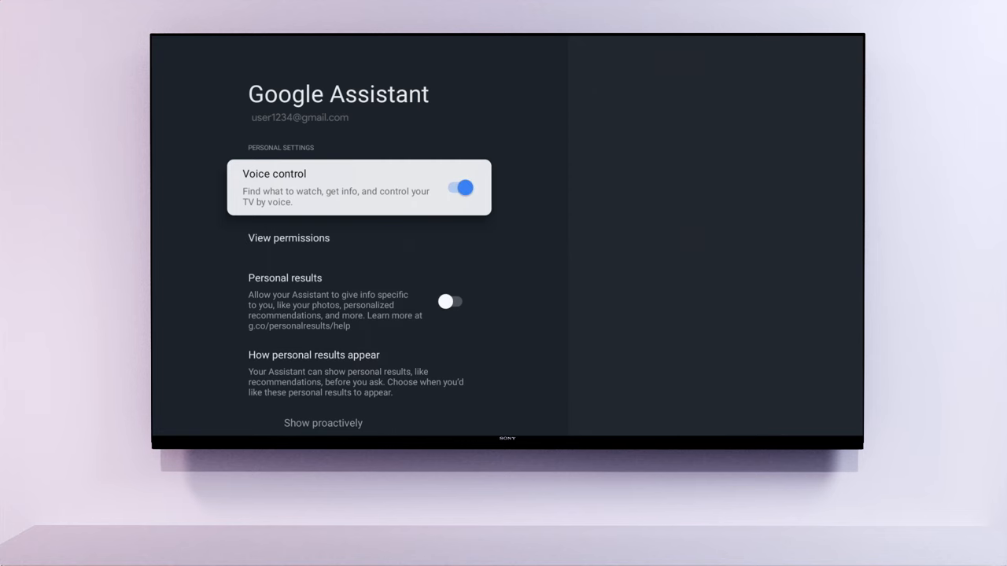